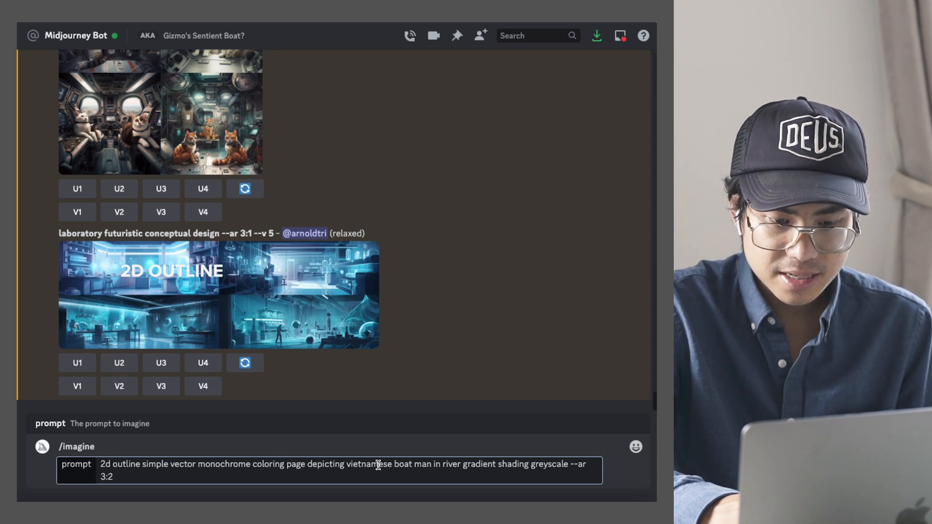
Replace the boatman subject with 'cats in a space station' and submit the /imagine prompt
{"action": "left_click_drag", "start_coordinate": [346, 464], "coordinate": [431, 464]}
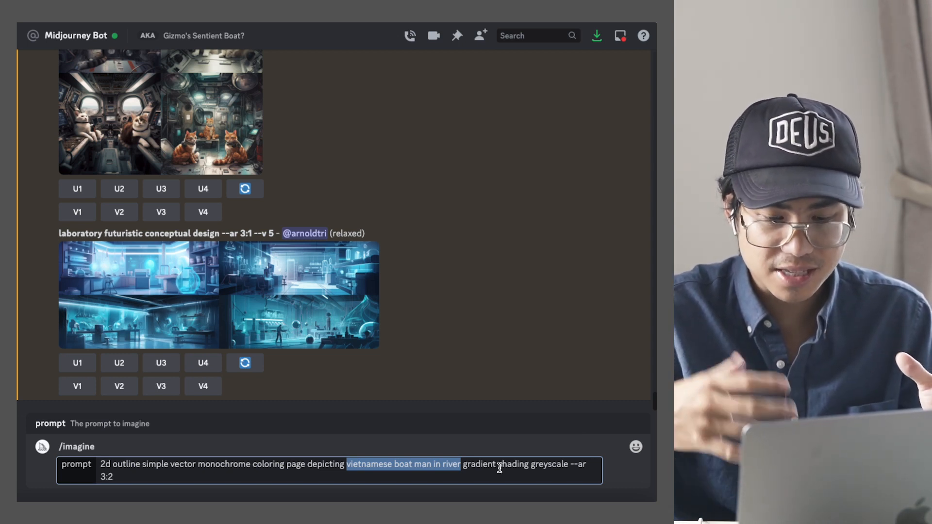
{"action": "mouse_move", "coordinate": [476, 400]}
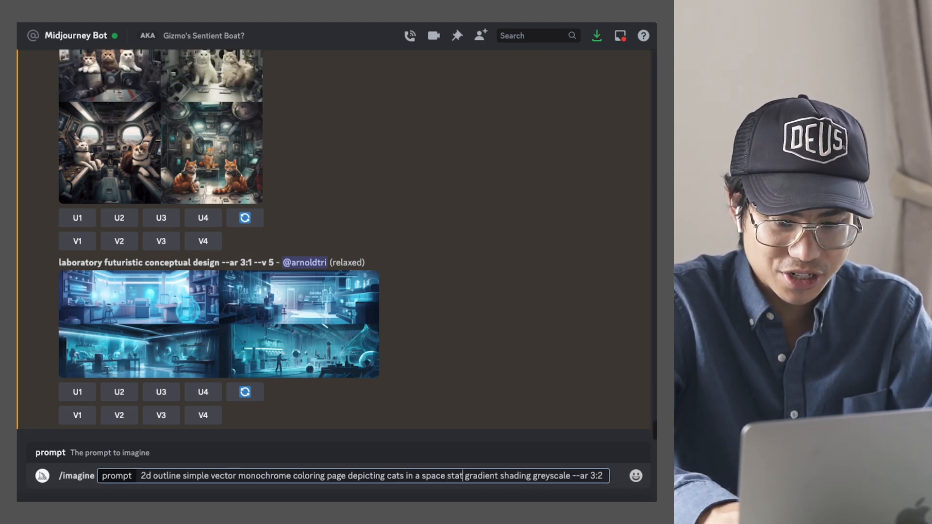
{"action": "key", "text": "enter"}
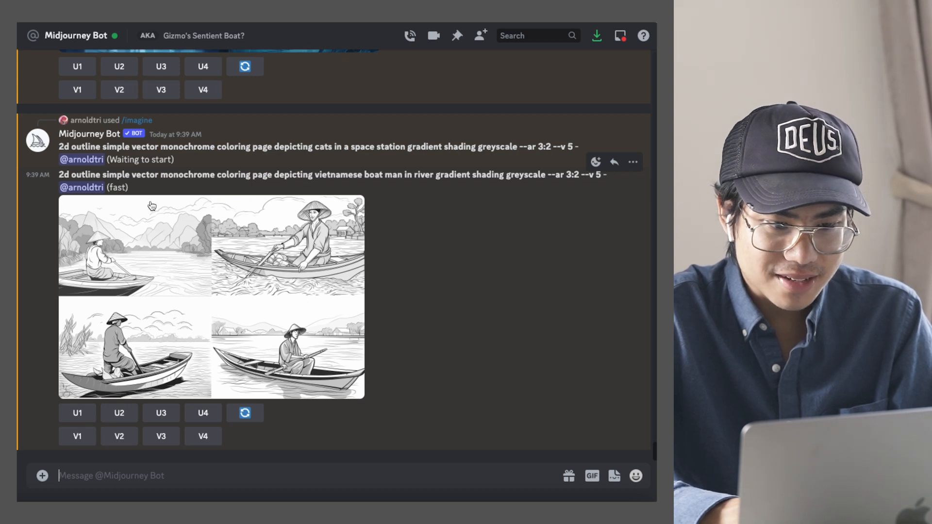
Submit the 2d outline monochrome coloring page Vietnamese boatman prompt with --niji appended
{"action": "left_click", "coordinate": [211, 294]}
{"action": "type", "text": "/imagine"}
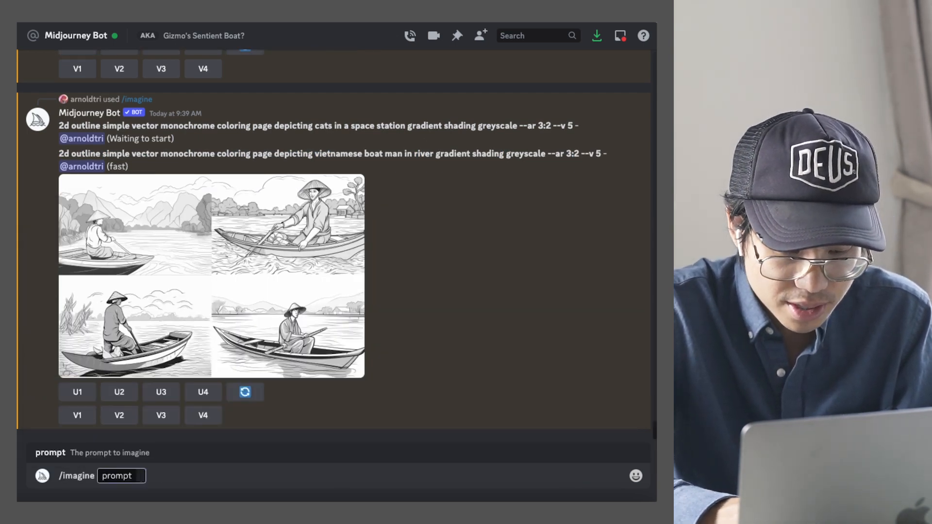
{"action": "type", "text": "2d outline simple vector monochrome coloring page depicting vietnamese boat man in river gradient shading greyscale --ar 3:2 --niji"}
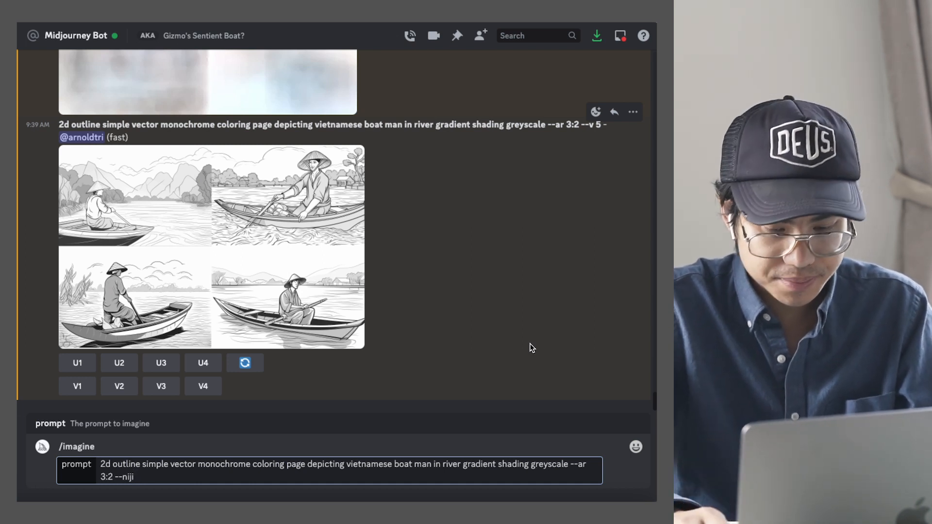
{"action": "key", "text": "enter"}
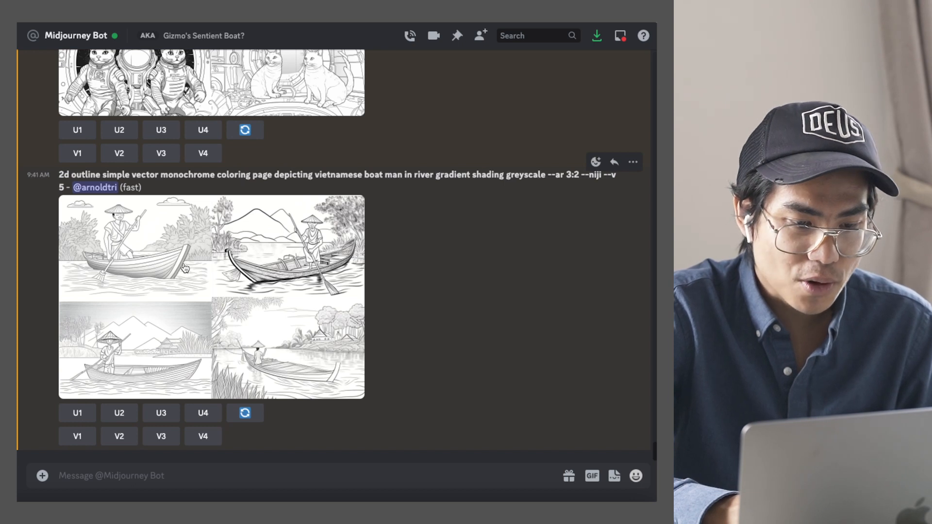
View the niji boatman grid enlarged, then re-roll it for a fresh set of four images
{"action": "left_click", "coordinate": [210, 297]}
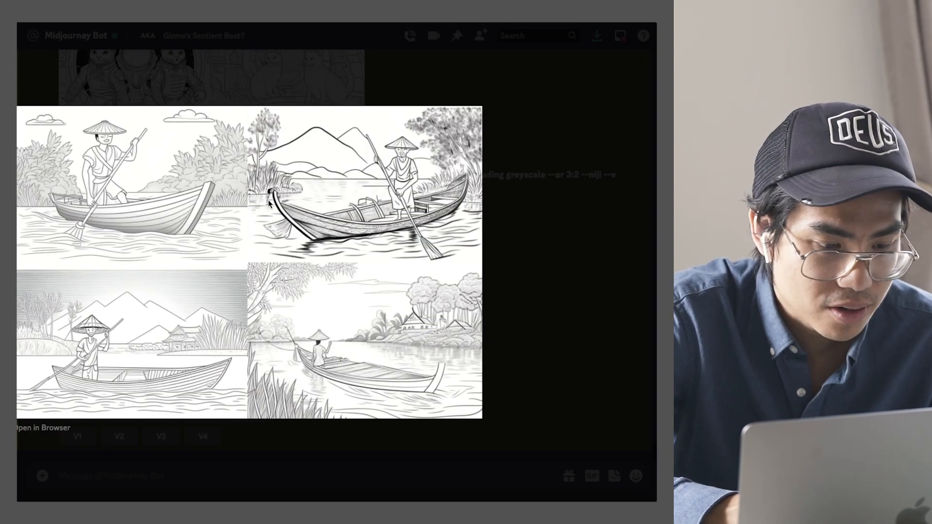
{"action": "mouse_move", "coordinate": [467, 327]}
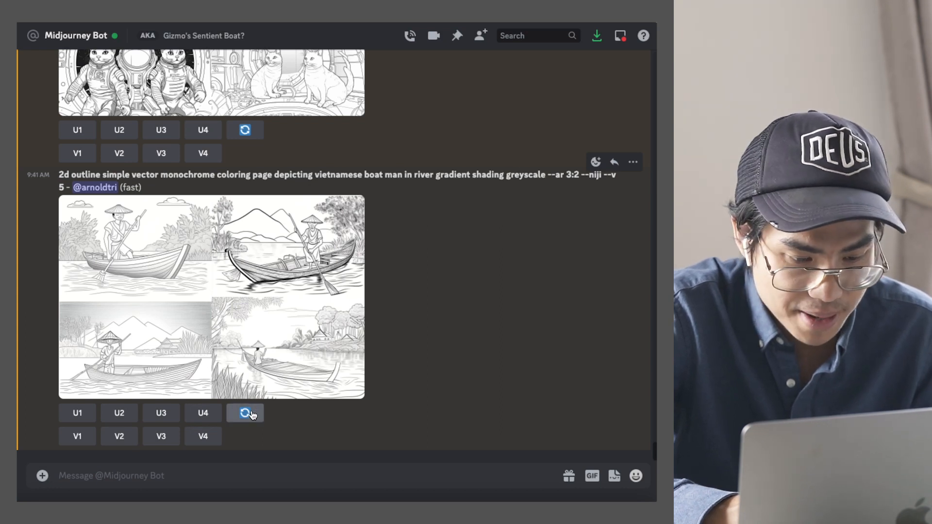
{"action": "left_click", "coordinate": [244, 414]}
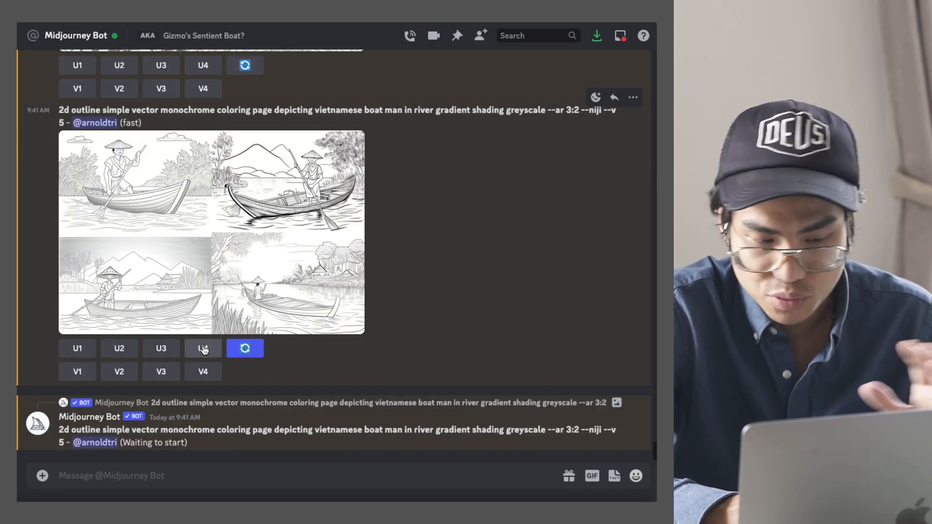
{"action": "mouse_move", "coordinate": [365, 331]}
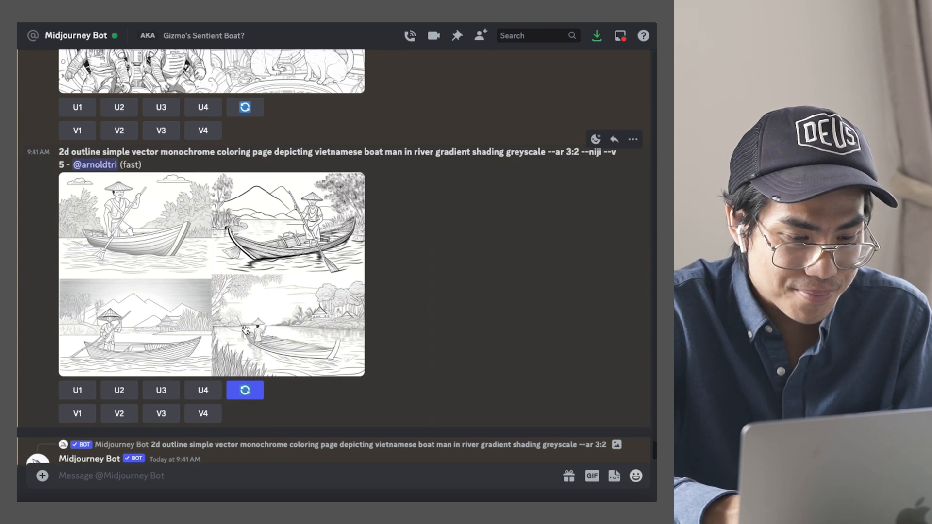
{"action": "scroll", "scroll_direction": "down", "scroll_amount": 3}
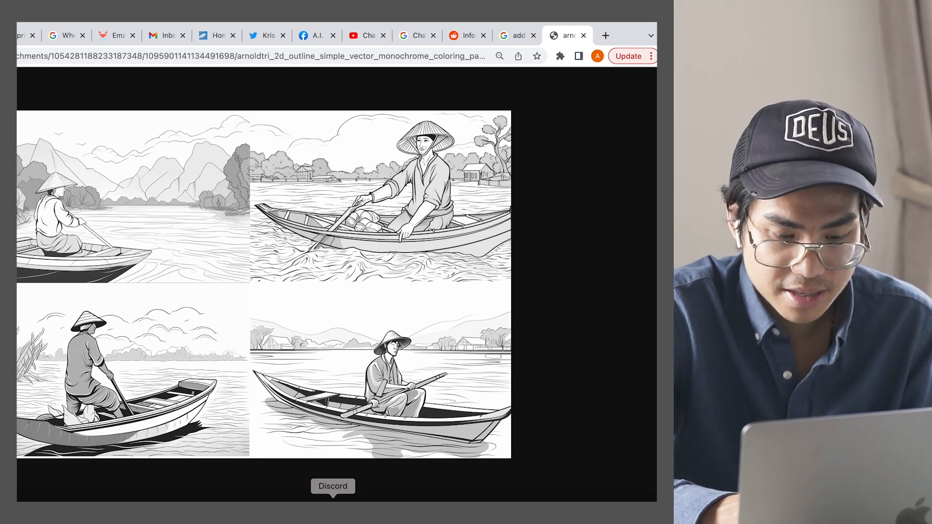
{"action": "left_click", "coordinate": [333, 486]}
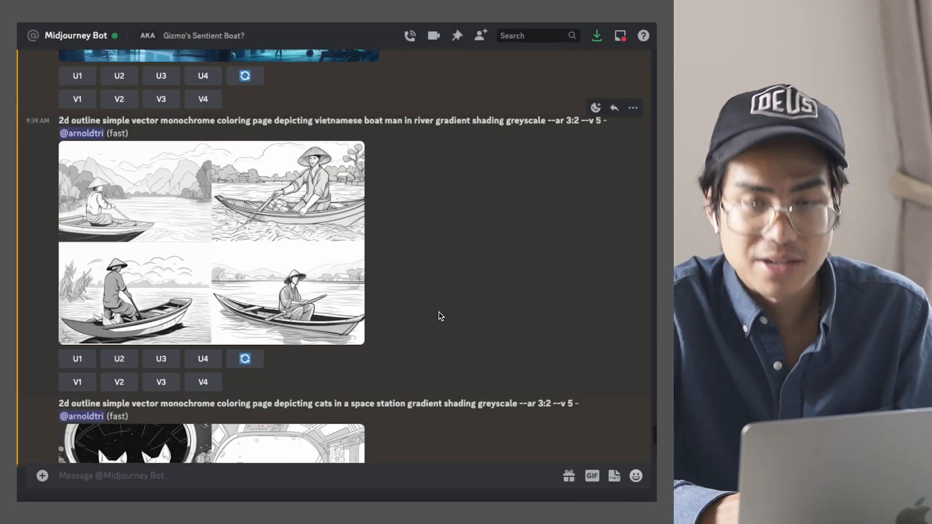
{"action": "scroll", "scroll_direction": "down", "scroll_amount": 3}
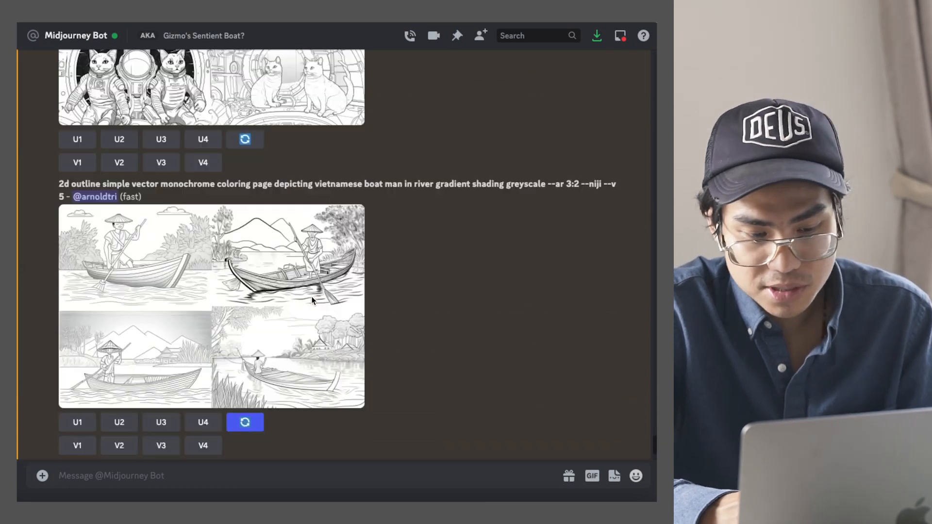
{"action": "left_click", "coordinate": [245, 423]}
{"action": "type", "text": "/imagine prompt 2d outline simple vector monochrome coloring page depicting"}
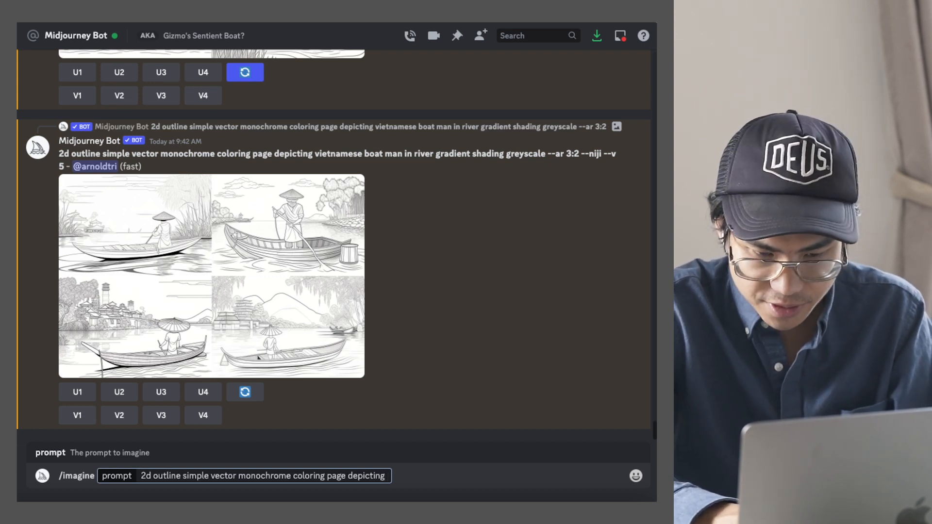
Enter 'dogs playing at the beach' as the subject of the new coloring-page prompt
{"action": "type", "text": "dogs playing at"}
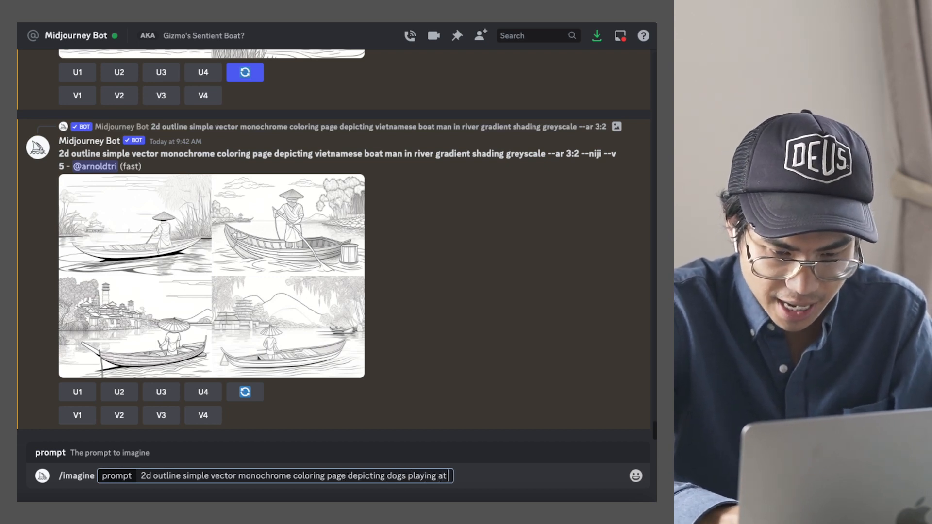
{"action": "type", "text": "the beach"}
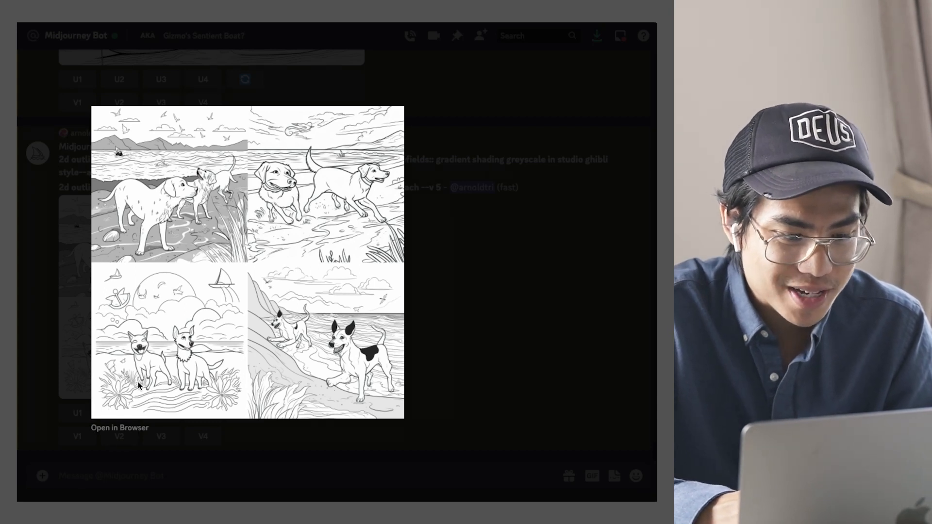
{"action": "mouse_move", "coordinate": [243, 291]}
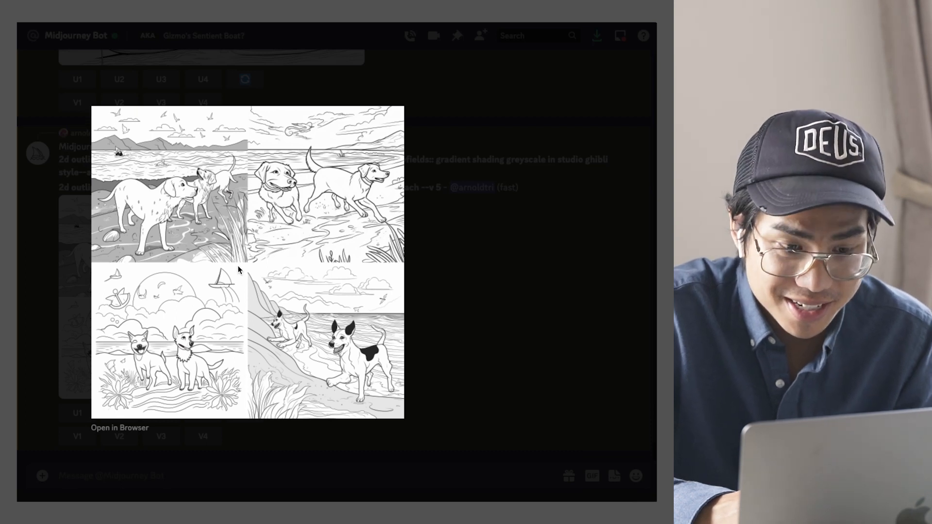
{"action": "mouse_move", "coordinate": [303, 109]}
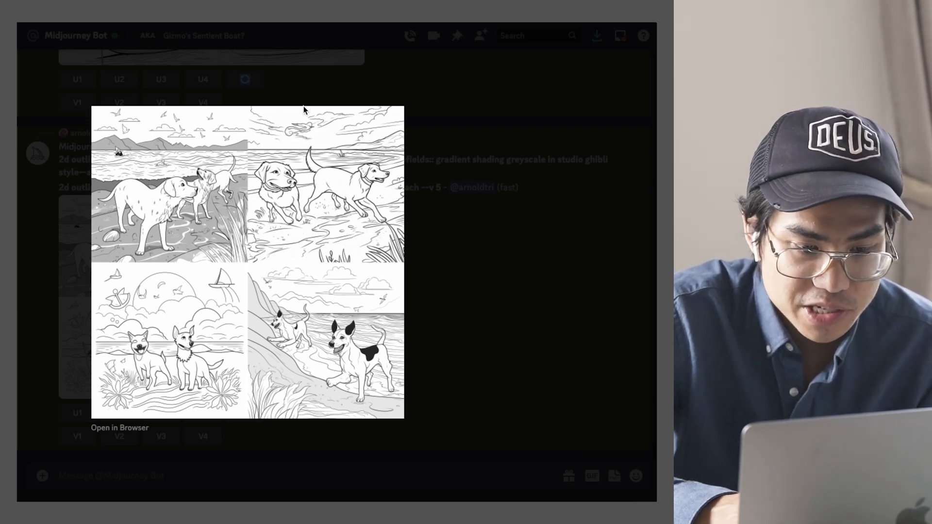
{"action": "mouse_move", "coordinate": [370, 232]}
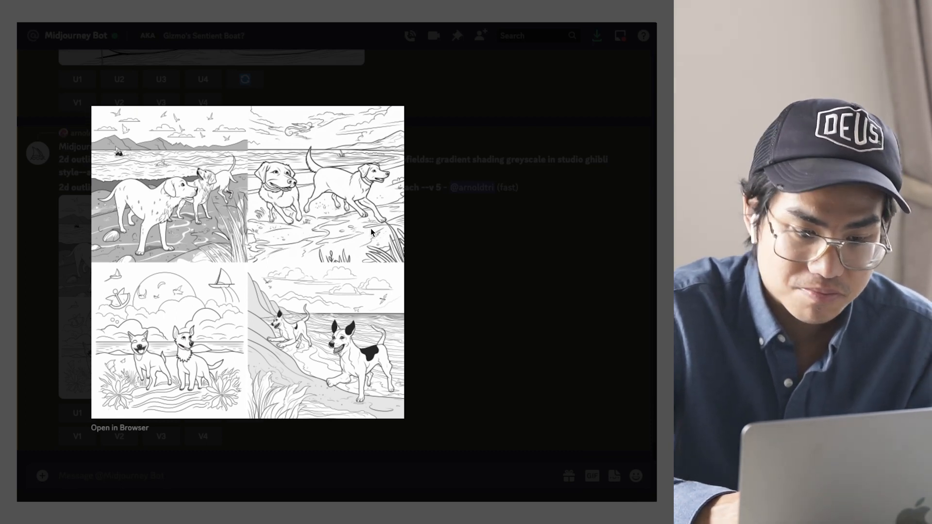
{"action": "mouse_move", "coordinate": [308, 186]}
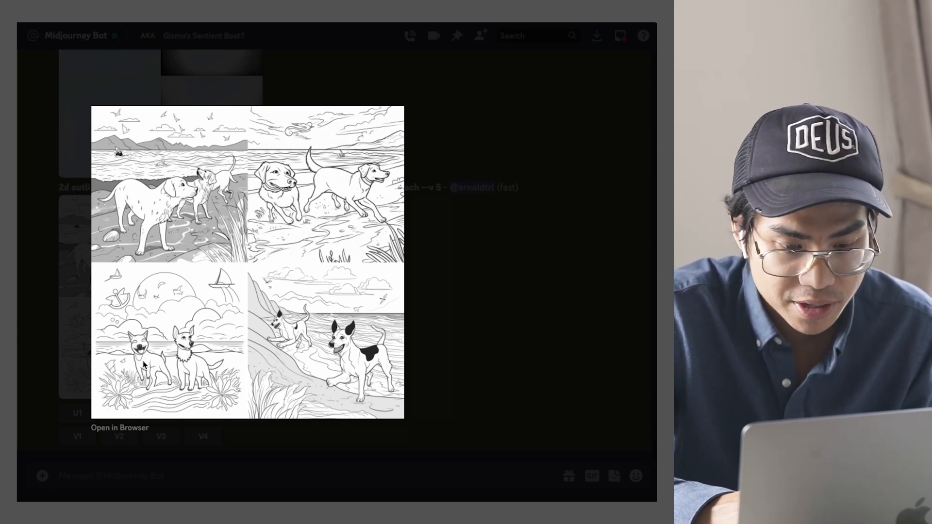
{"action": "mouse_move", "coordinate": [370, 405]}
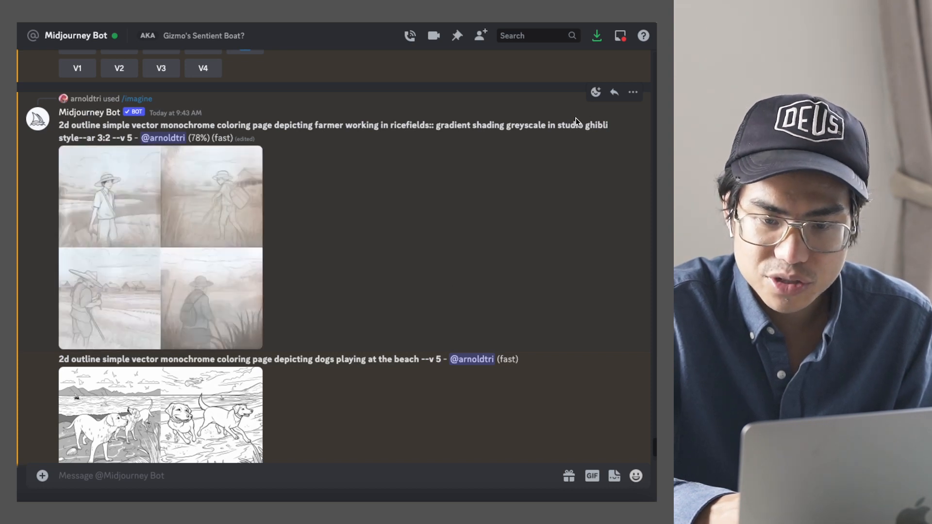
Highlight 'studio ghibli' in the farmer prompt and enlarge the finished rice-field farmer grid
{"action": "left_click_drag", "start_coordinate": [563, 125], "coordinate": [608, 125]}
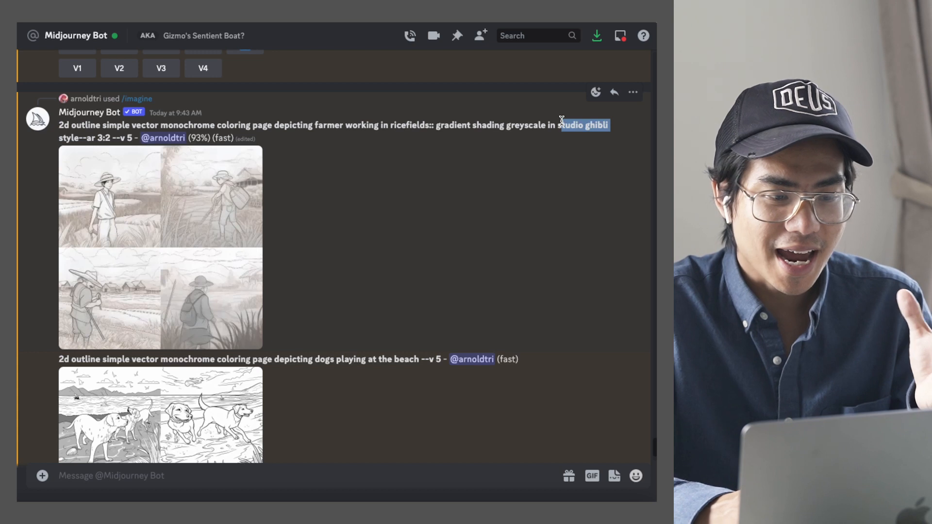
{"action": "mouse_move", "coordinate": [285, 217]}
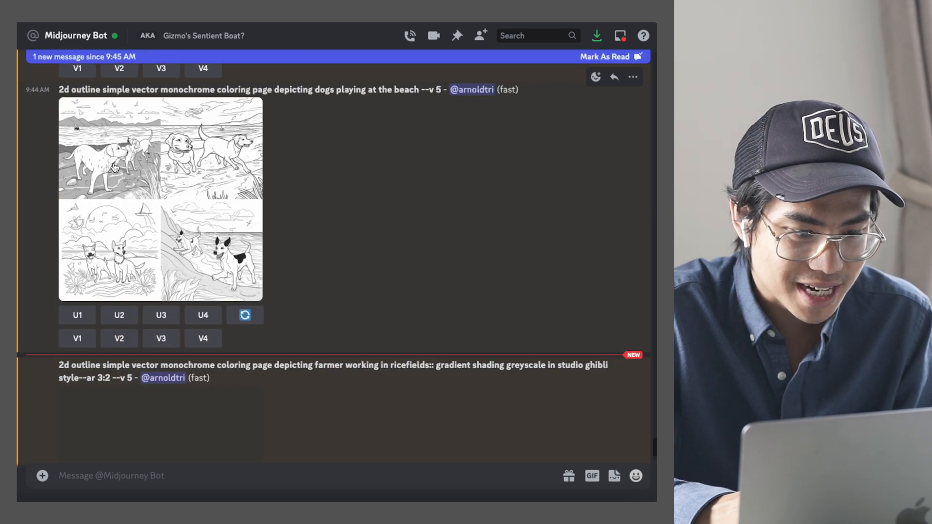
{"action": "scroll", "scroll_direction": "down", "scroll_amount": 3}
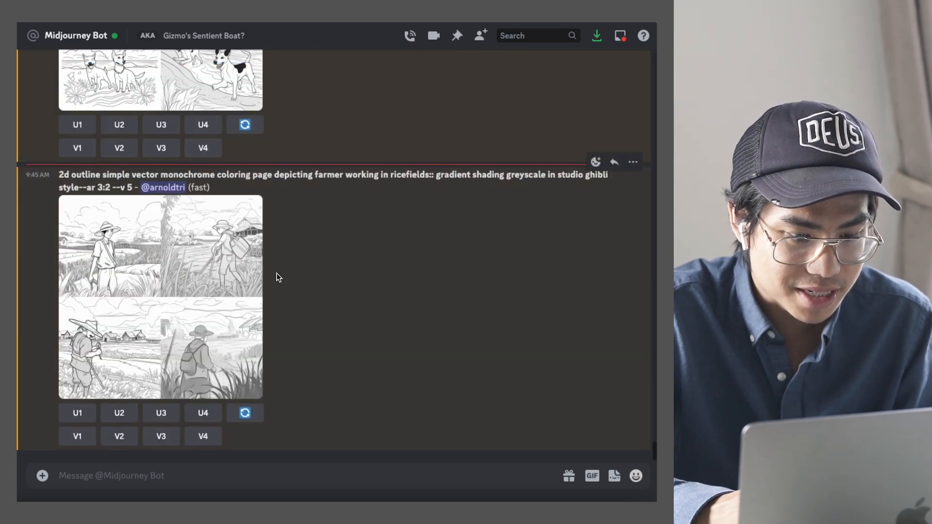
{"action": "left_click", "coordinate": [160, 297]}
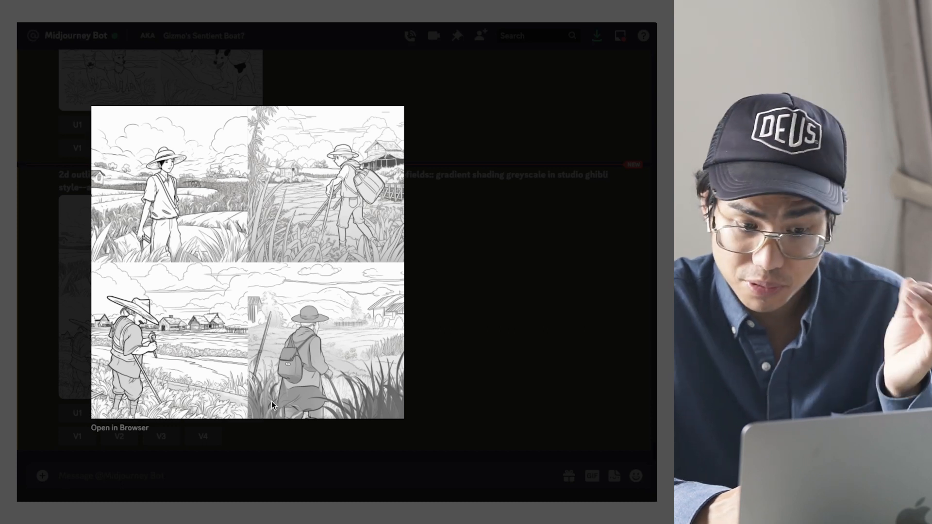
{"action": "mouse_move", "coordinate": [333, 418]}
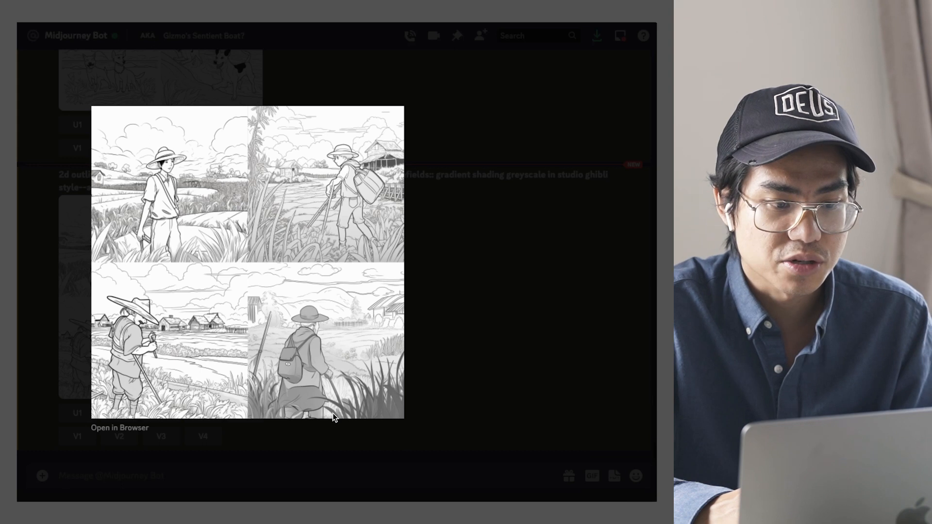
{"action": "mouse_move", "coordinate": [407, 366]}
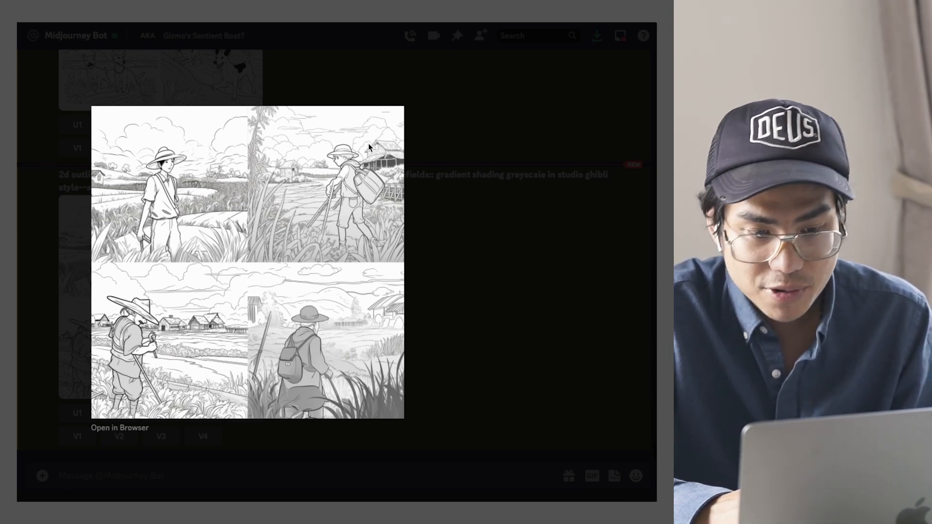
{"action": "mouse_move", "coordinate": [448, 325]}
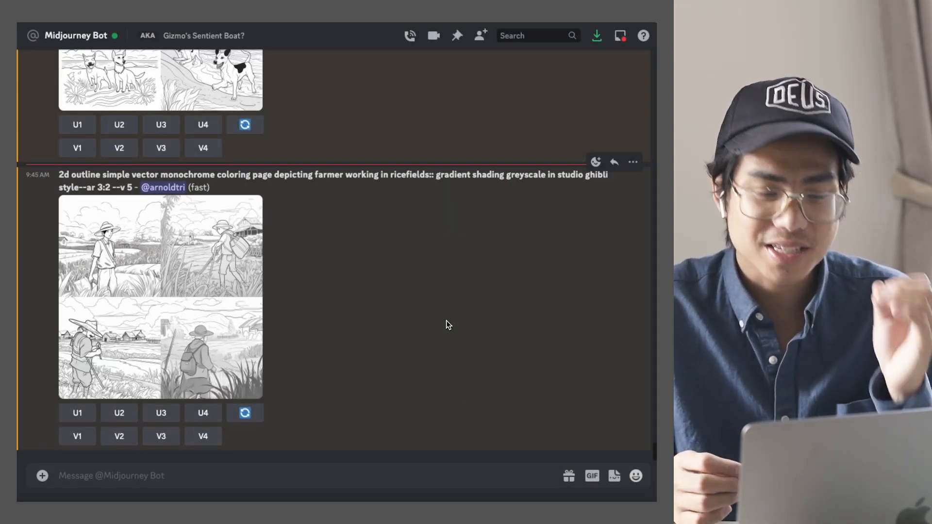
{"action": "mouse_move", "coordinate": [398, 362]}
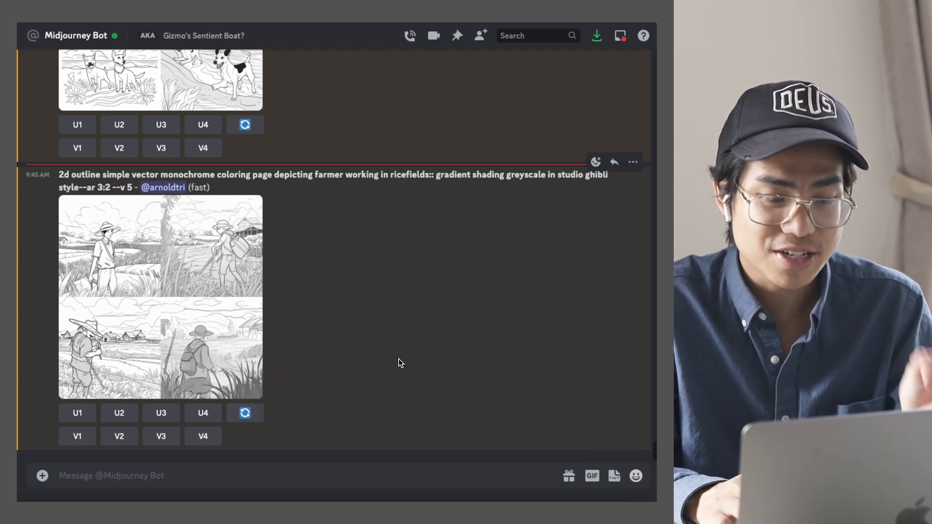